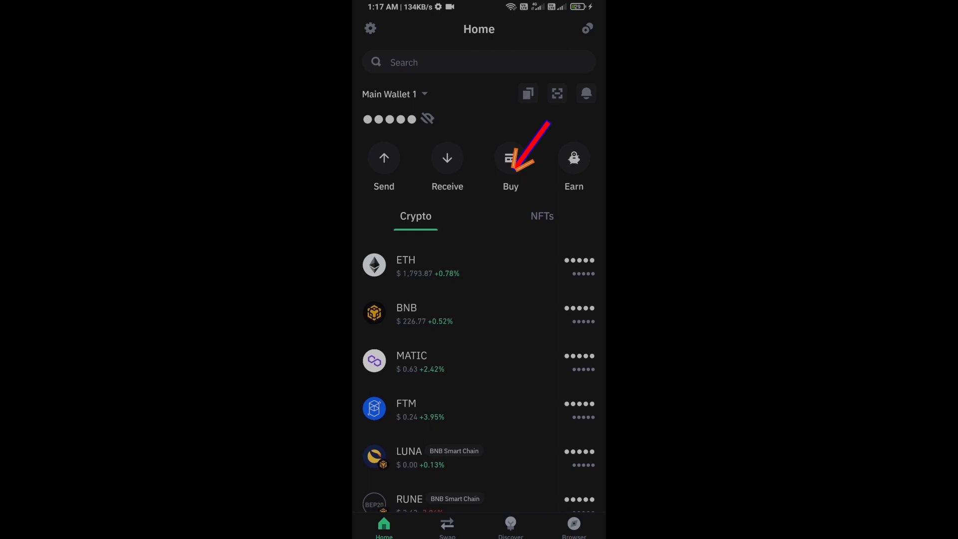
- Choose ETH from the list of coins available to buy and return to the wallet home
{"action": "left_click", "coordinate": [510, 160]}
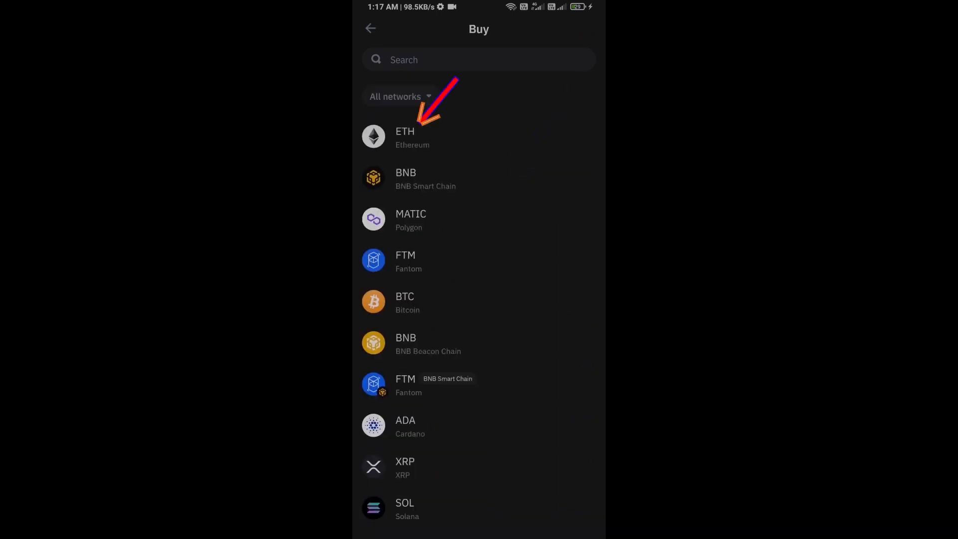
{"action": "left_click", "coordinate": [406, 138]}
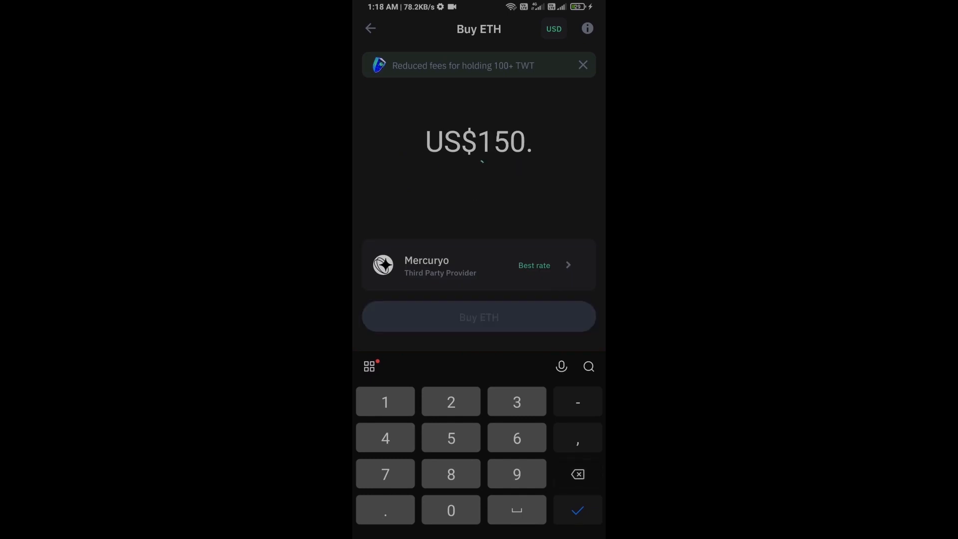
{"action": "left_click", "coordinate": [576, 475]}
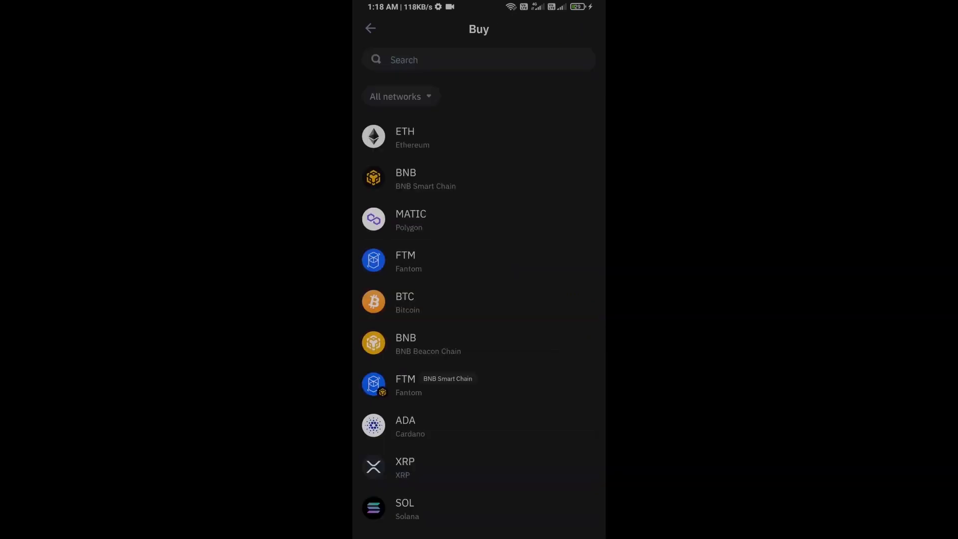
{"action": "left_click", "coordinate": [369, 28]}
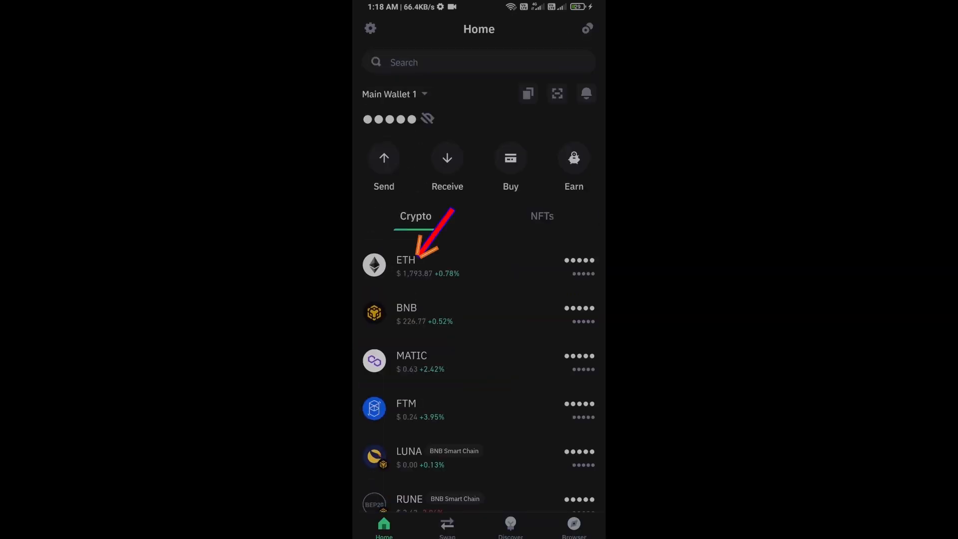
- View the ETH receiving address, then go to the dApp browser listing popular exchanges
{"action": "left_click", "coordinate": [447, 163]}
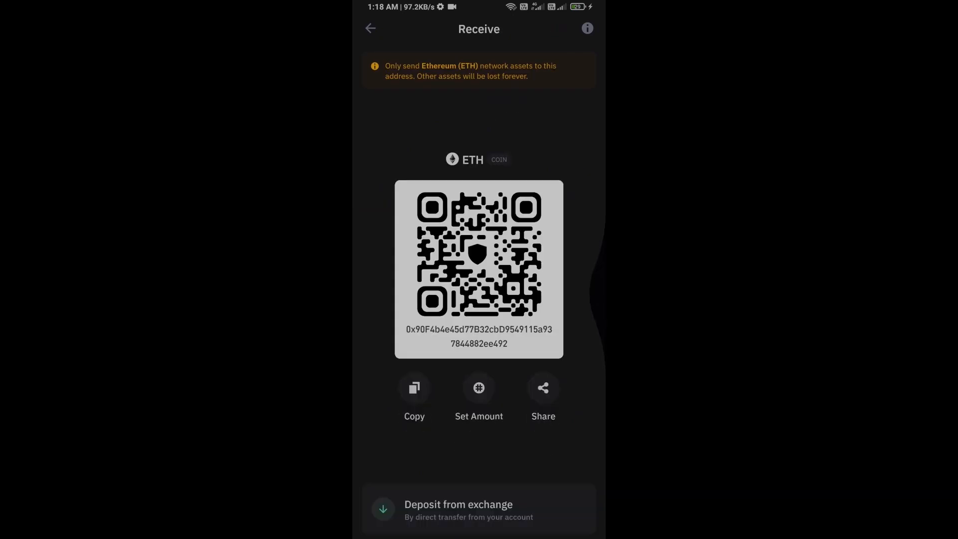
{"action": "left_click", "coordinate": [369, 28]}
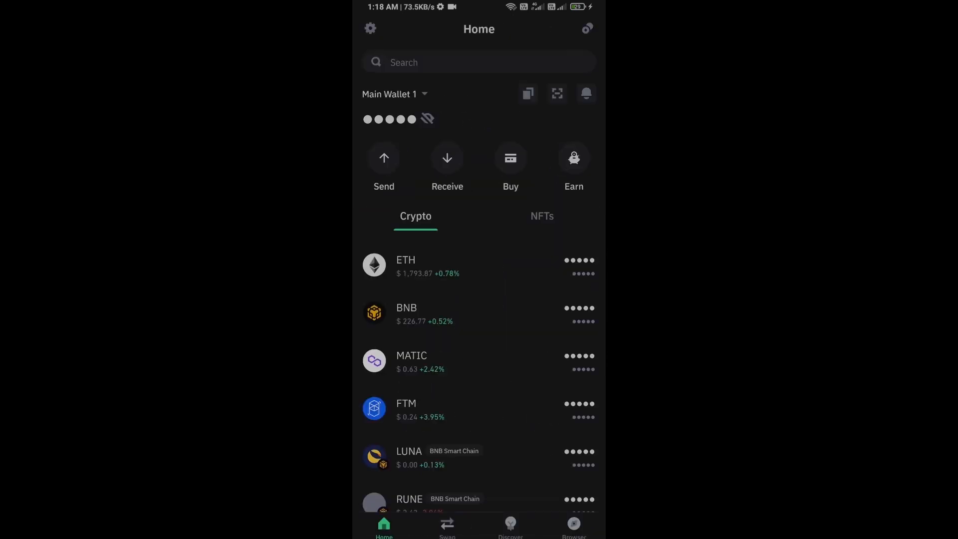
{"action": "left_click", "coordinate": [573, 526]}
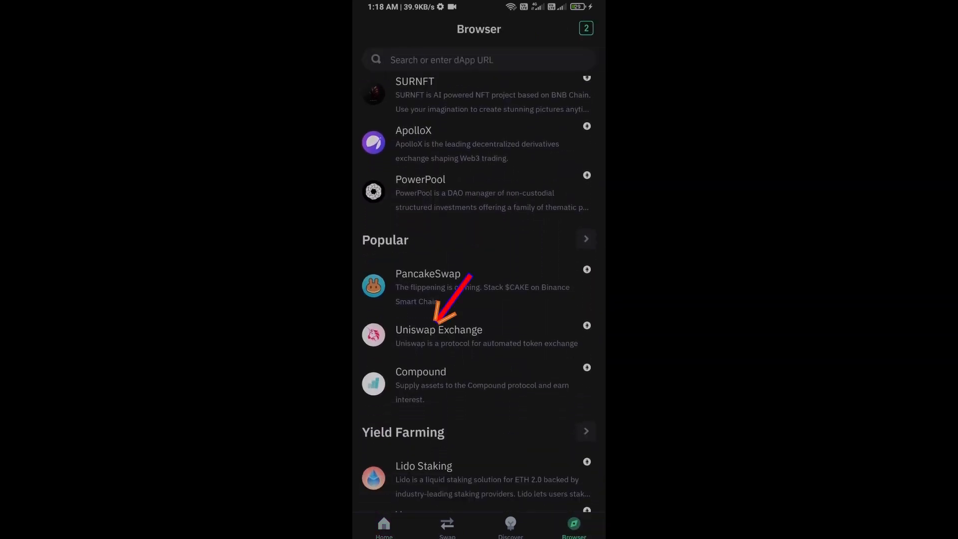
- Launch Uniswap Exchange and connect the Trust Wallet account so the ETH balance shows
{"action": "left_click", "coordinate": [438, 337]}
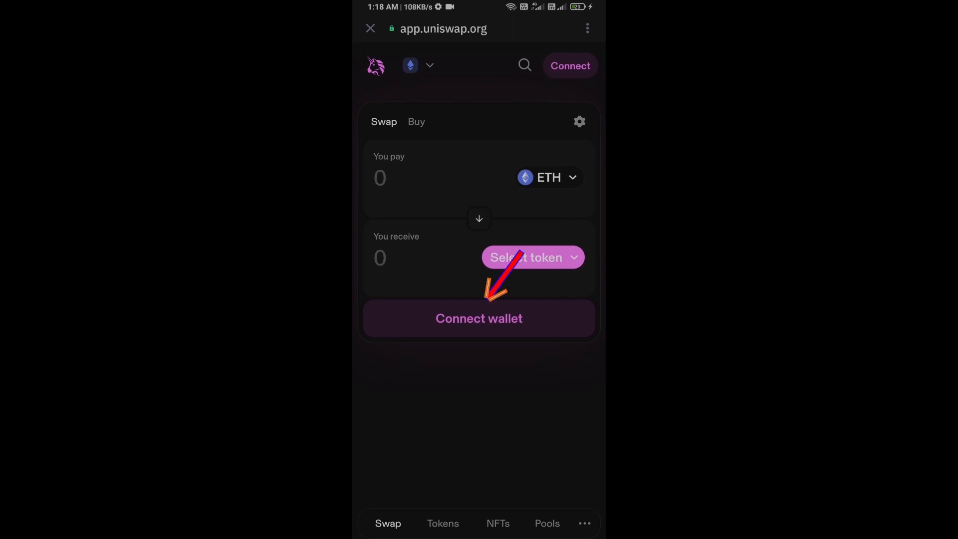
{"action": "left_click", "coordinate": [478, 318]}
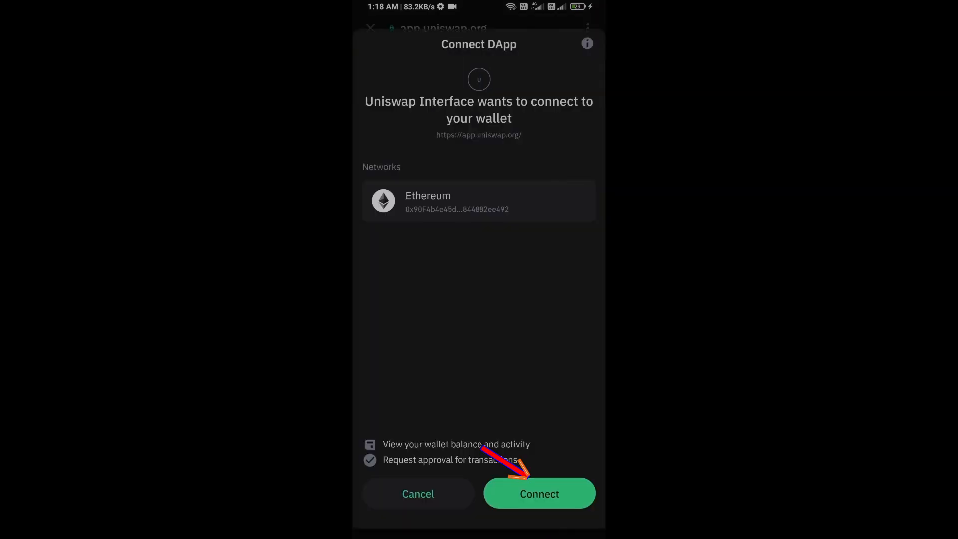
{"action": "left_click", "coordinate": [539, 493]}
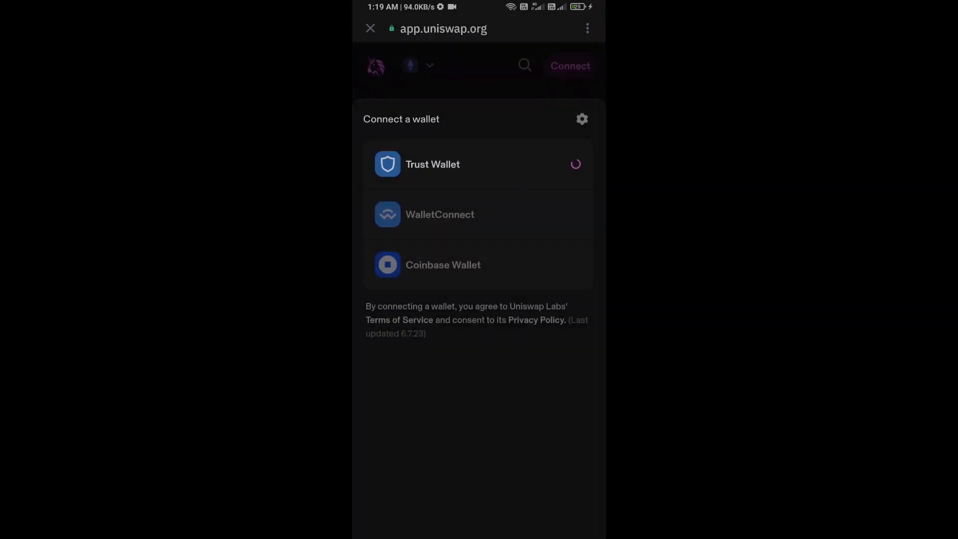
{"action": "left_click", "coordinate": [432, 164]}
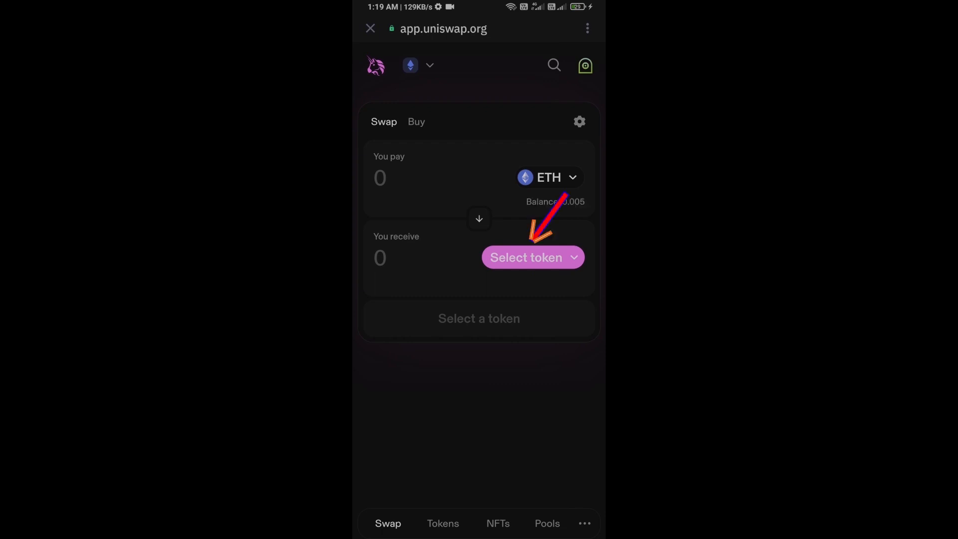
- Search Uniswap's receive token by the Niza Global contract address copied from Chrome
{"action": "left_click", "coordinate": [533, 258]}
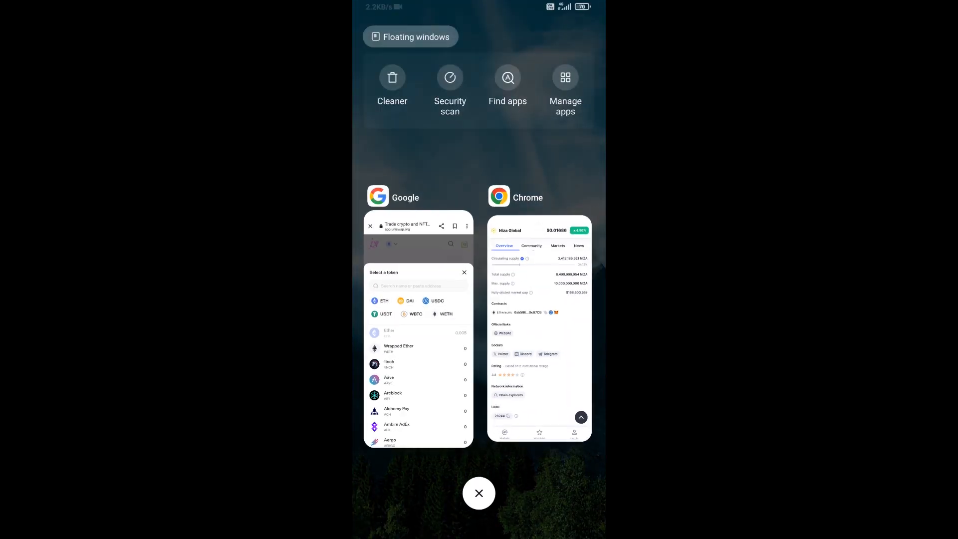
{"action": "left_click", "coordinate": [538, 331]}
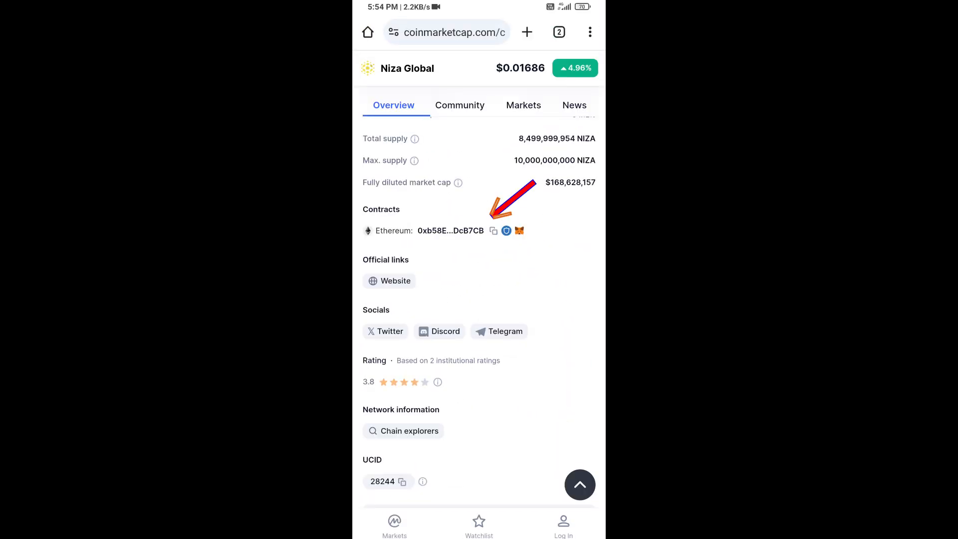
{"action": "left_click", "coordinate": [493, 231]}
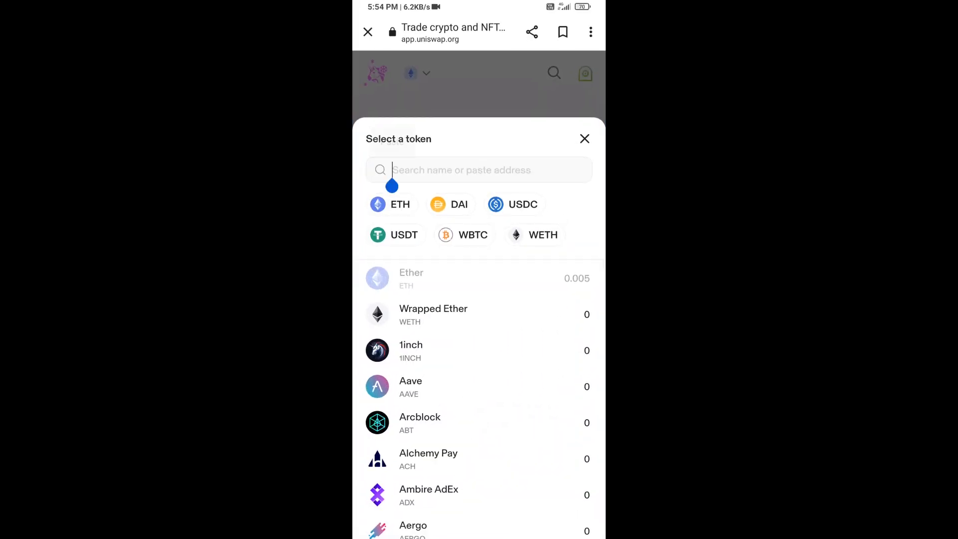
{"action": "type", "text": "cc14c0422C2b419b0CA555Ee4DcB7CB"}
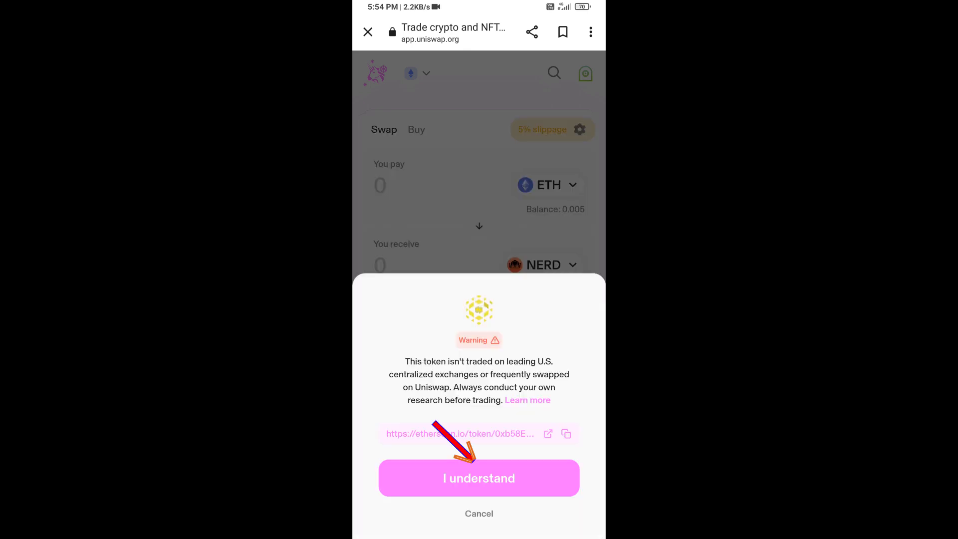
- Acknowledge the warning to keep Niza and set maximum slippage to a custom 1%
{"action": "left_click", "coordinate": [478, 478]}
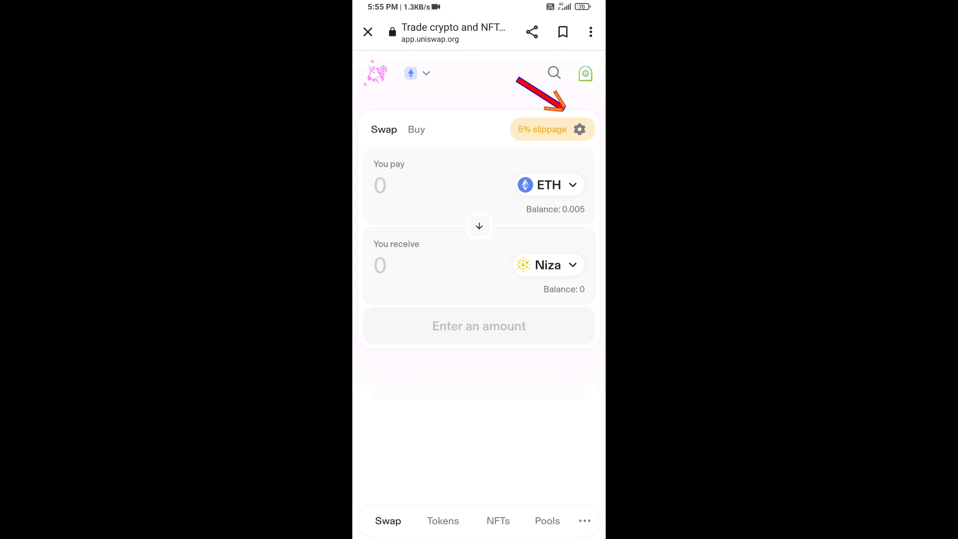
{"action": "left_click", "coordinate": [578, 129]}
{"action": "type", "text": "1"}
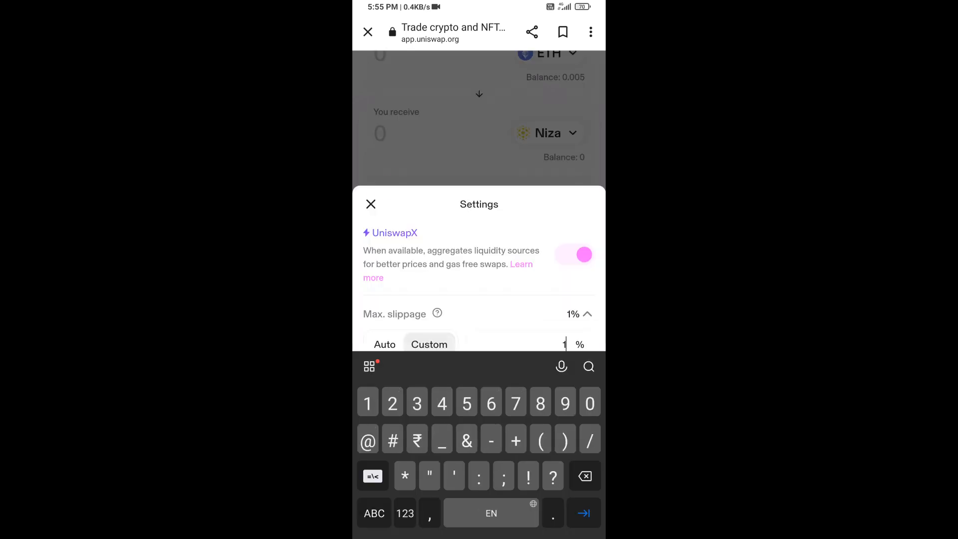
{"action": "left_click", "coordinate": [370, 203]}
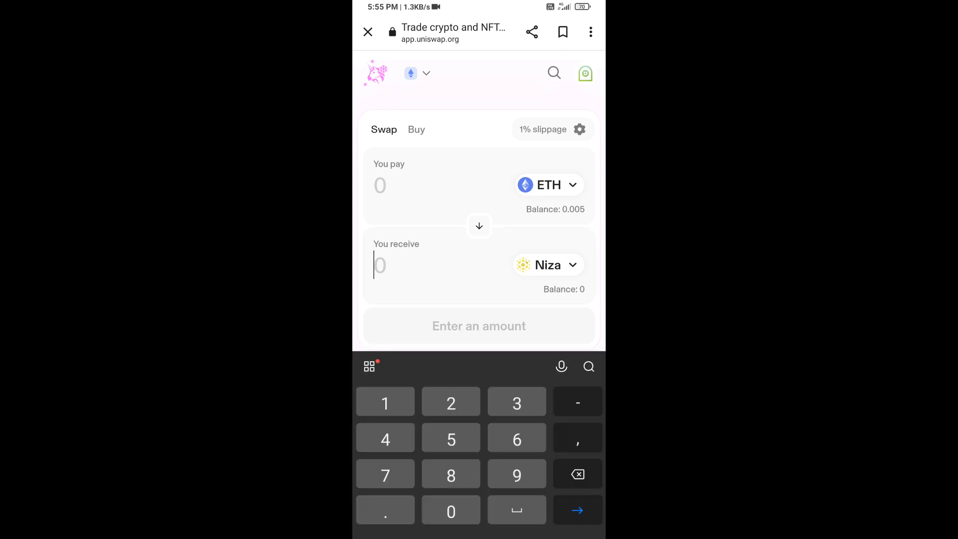
- Swap ETH for 0.005 Niza, confirm and approve the spend, then return to the dApp list
{"action": "type", "text": "0.005"}
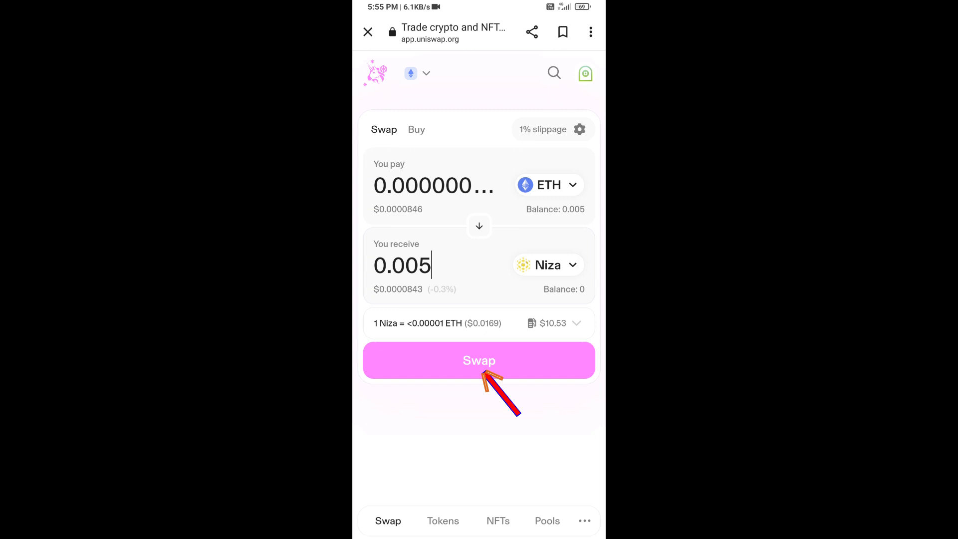
{"action": "left_click", "coordinate": [479, 361]}
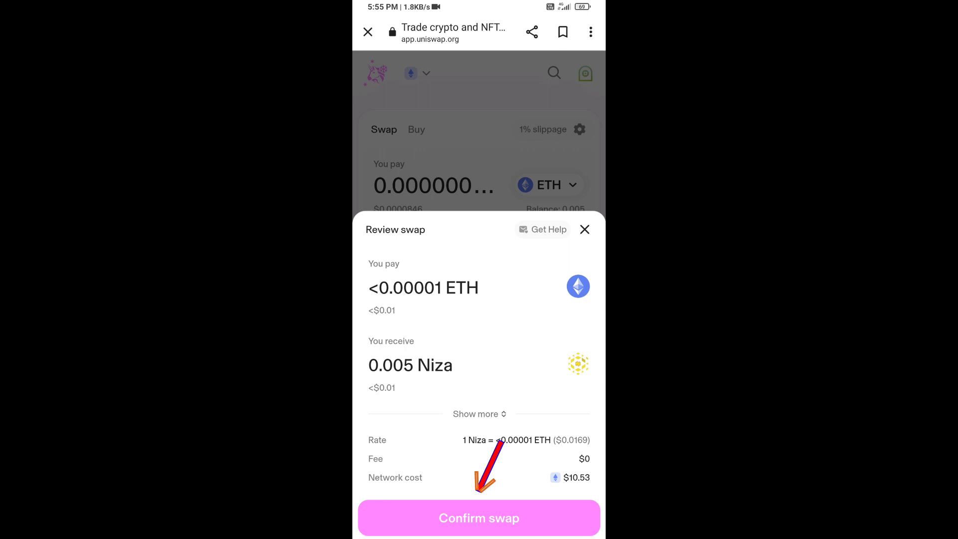
{"action": "left_click", "coordinate": [478, 519]}
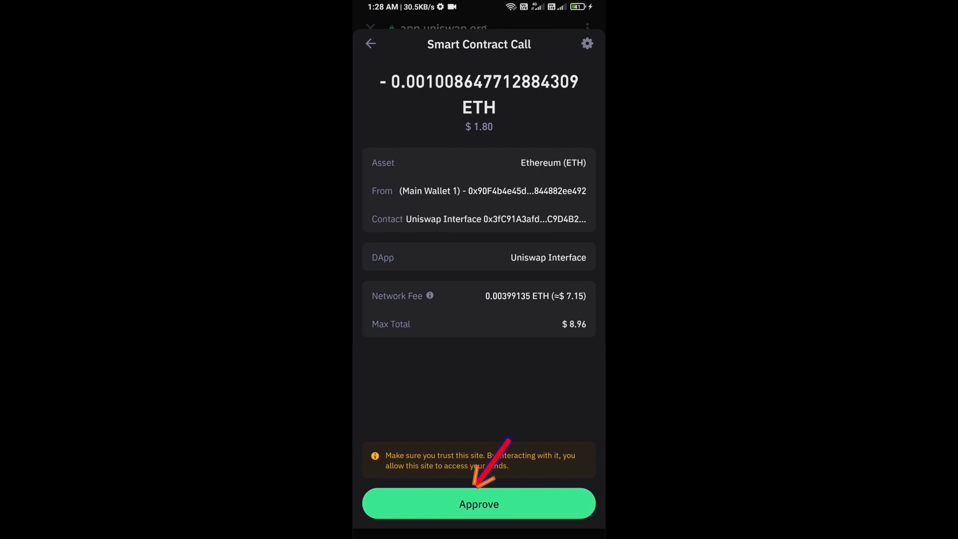
{"action": "left_click", "coordinate": [478, 503]}
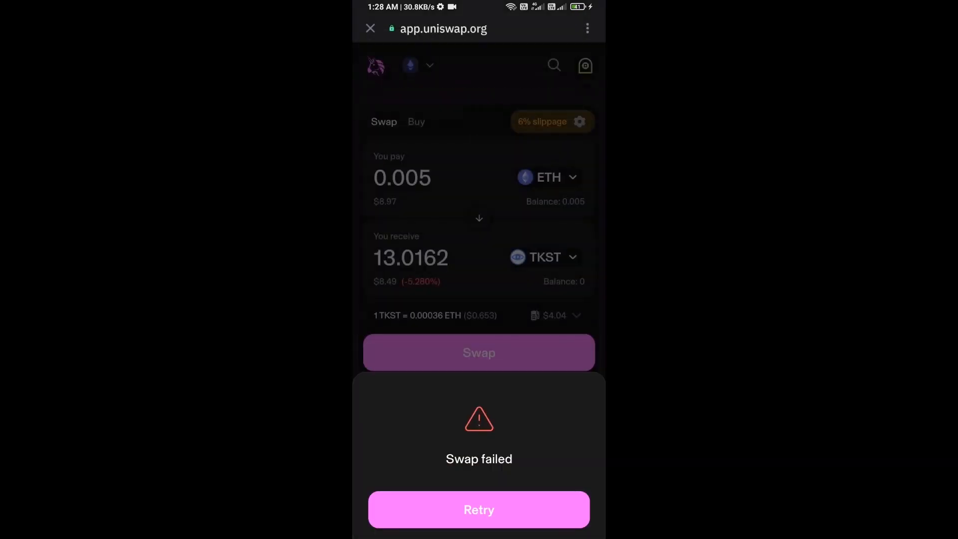
{"action": "left_click", "coordinate": [369, 28]}
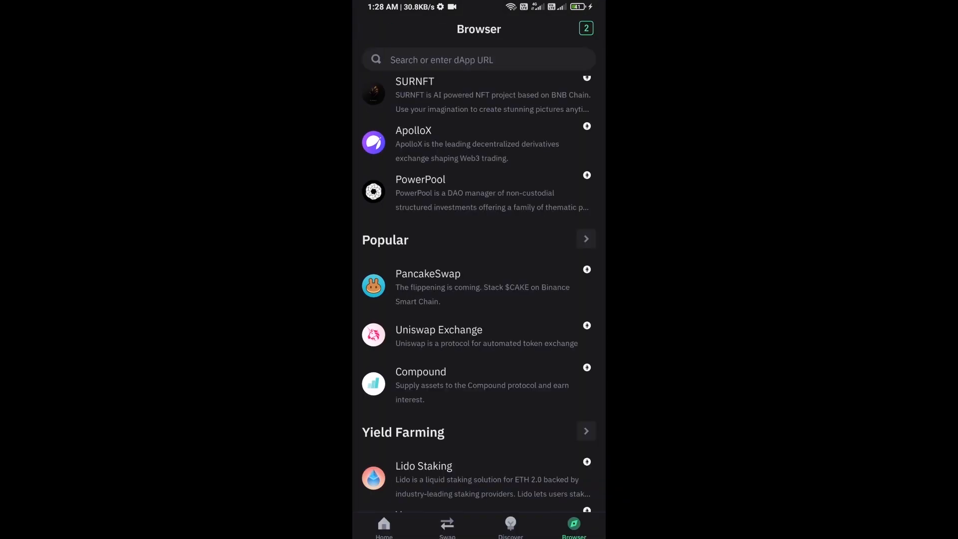
- Import the Niza token by contract address via Manage crypto and return to the wallet home
{"action": "left_click", "coordinate": [383, 527]}
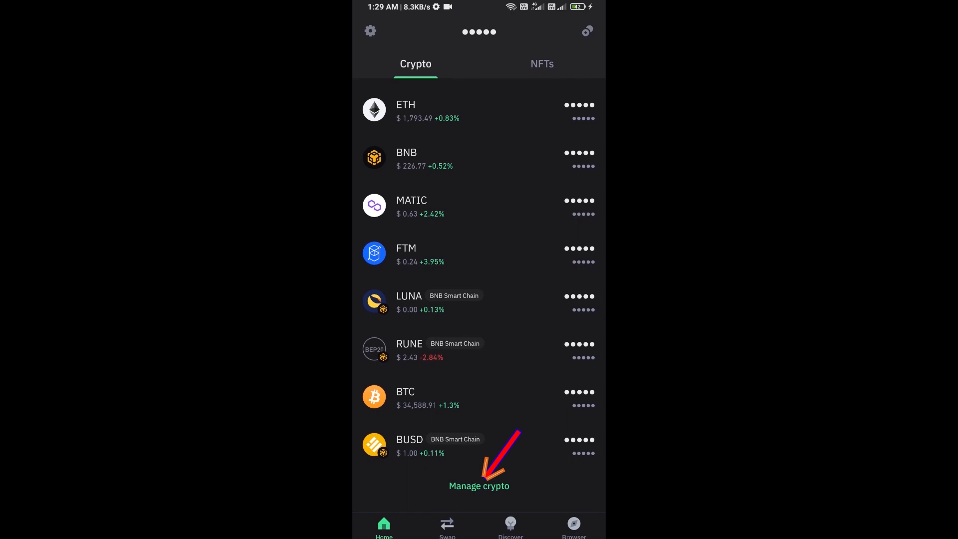
{"action": "left_click", "coordinate": [479, 486]}
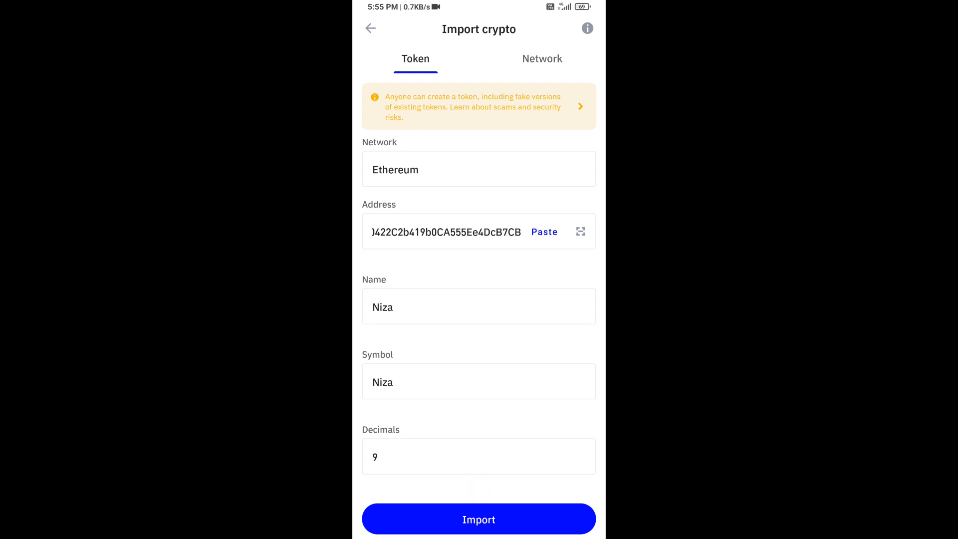
{"action": "left_click", "coordinate": [478, 519]}
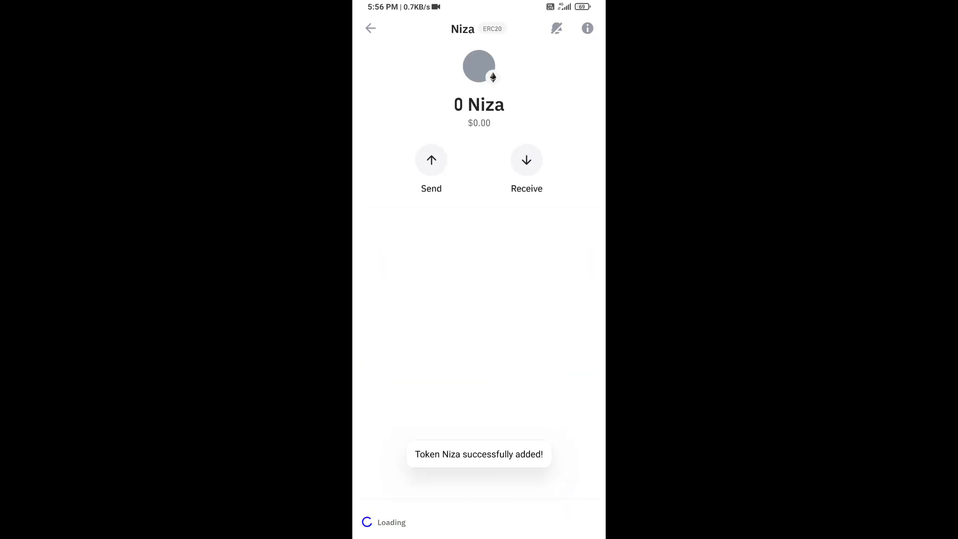
{"action": "left_click", "coordinate": [370, 28]}
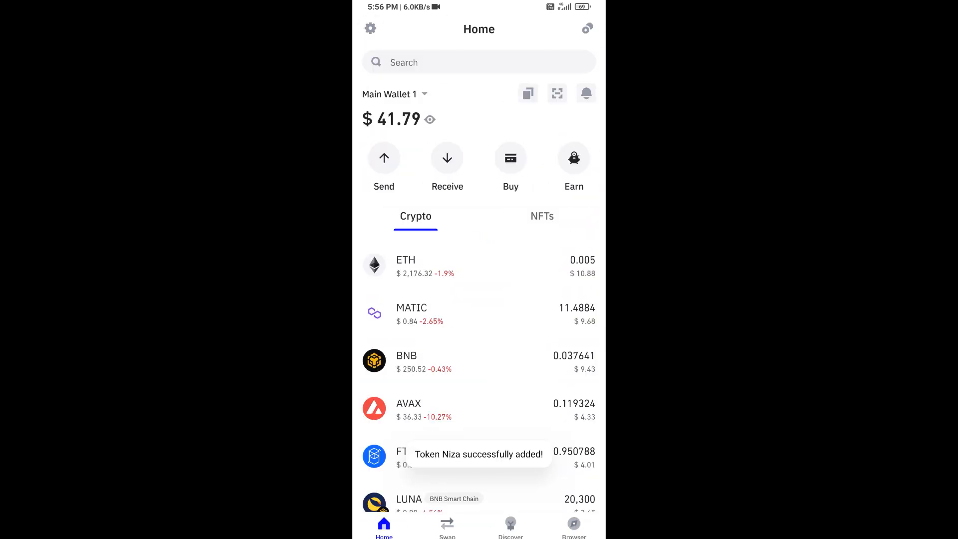